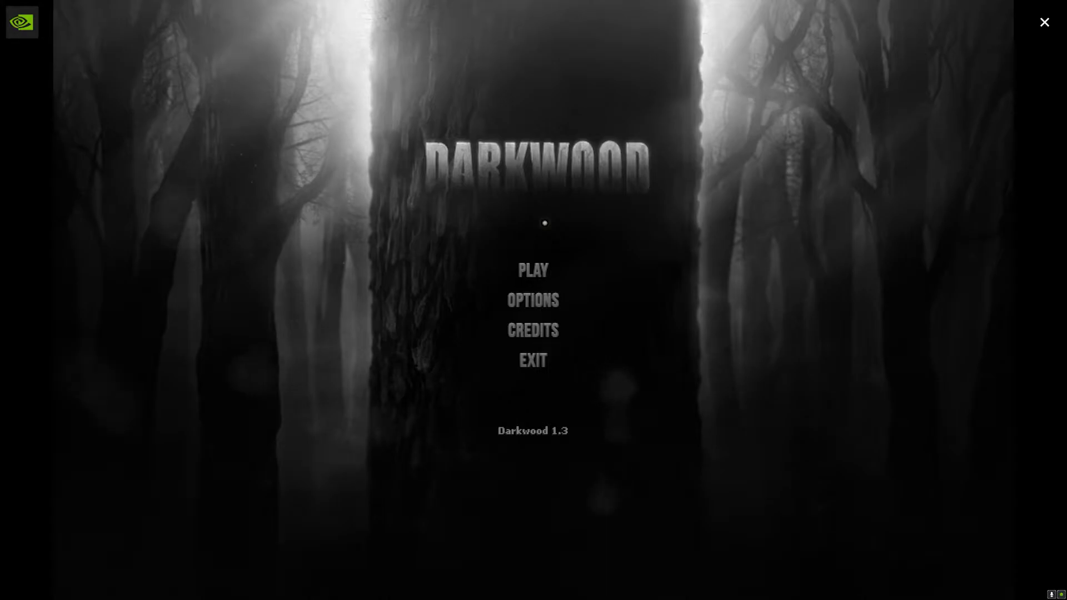
Choose PLAY on the Darkwood title menu to load the saved game.
click(533, 271)
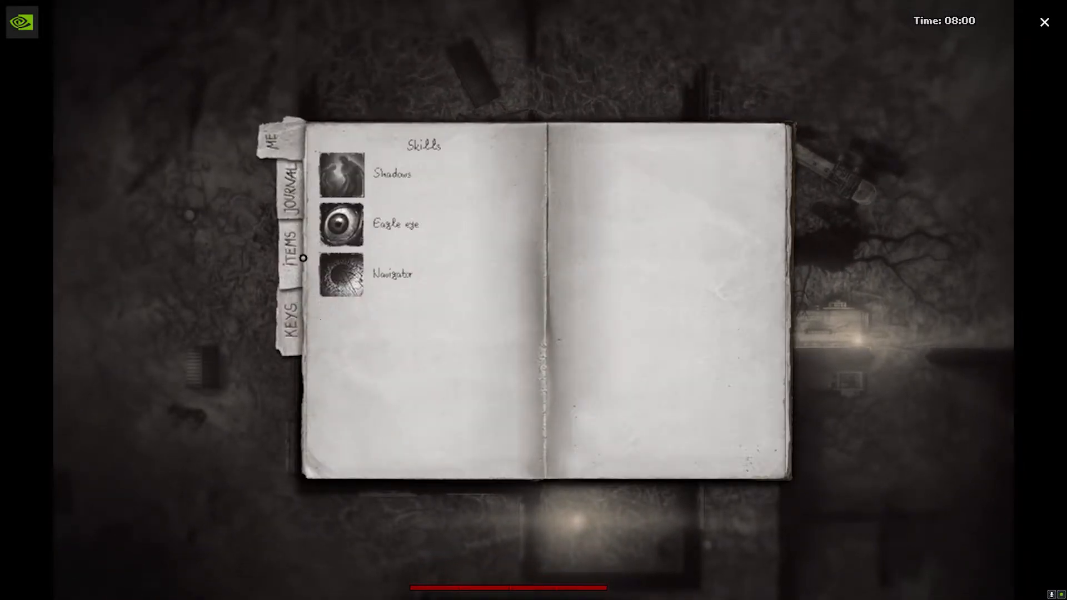
Switch to the journal tab to read pages 16–17 about the Wolf and Piotrek's rocket.
click(273, 184)
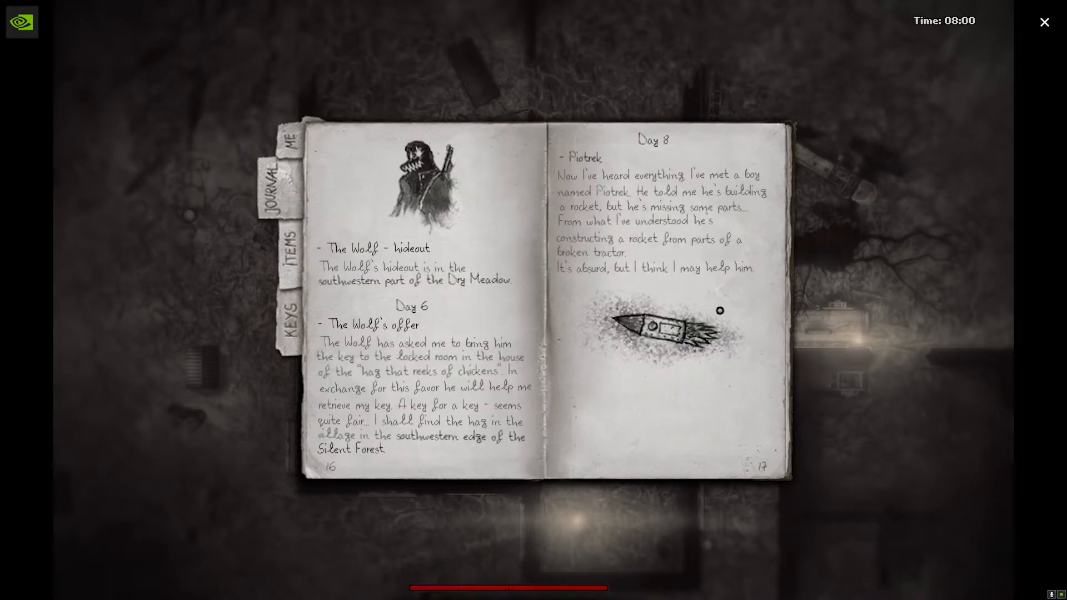
mouse_move(460, 243)
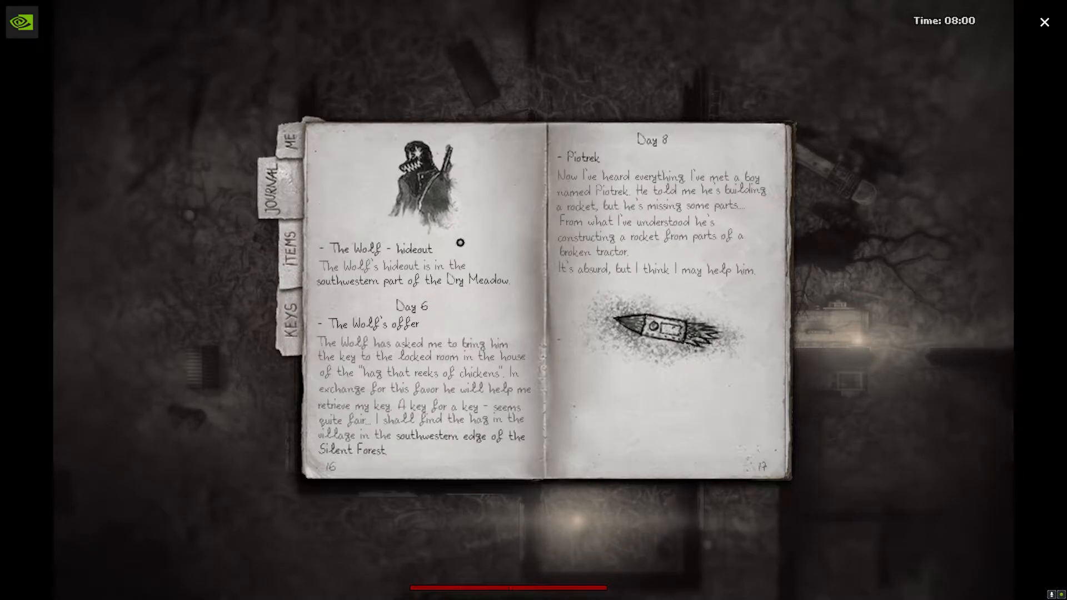
mouse_move(559, 140)
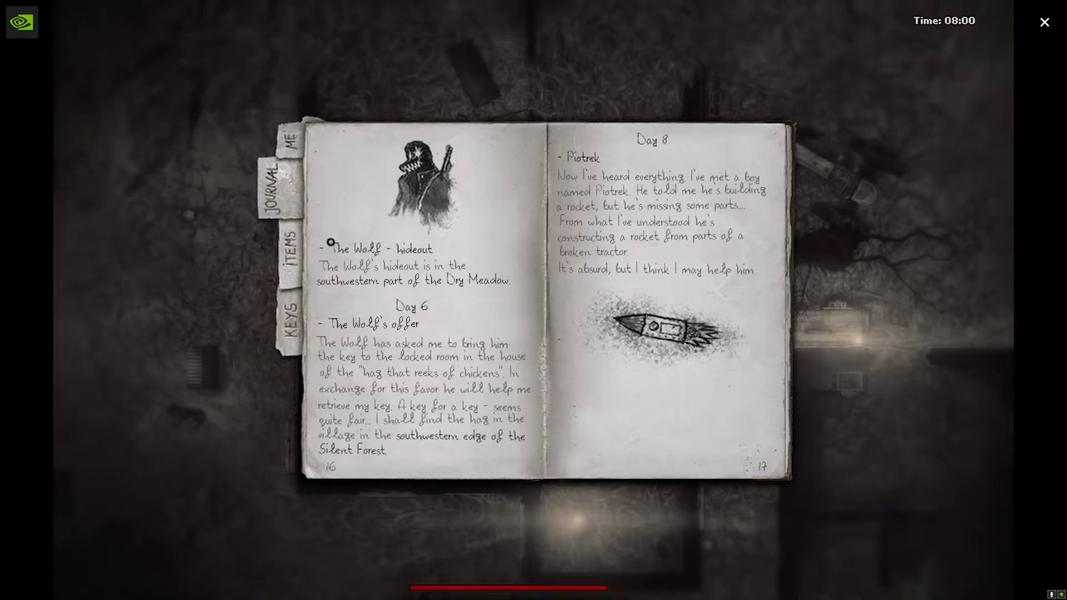
mouse_move(122, 283)
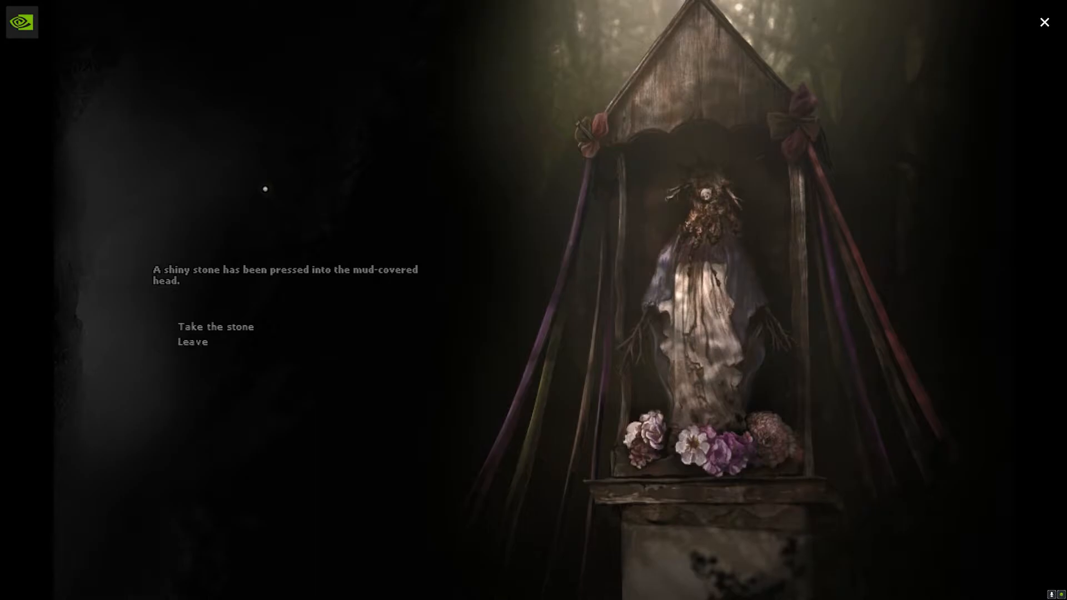
mouse_move(237, 337)
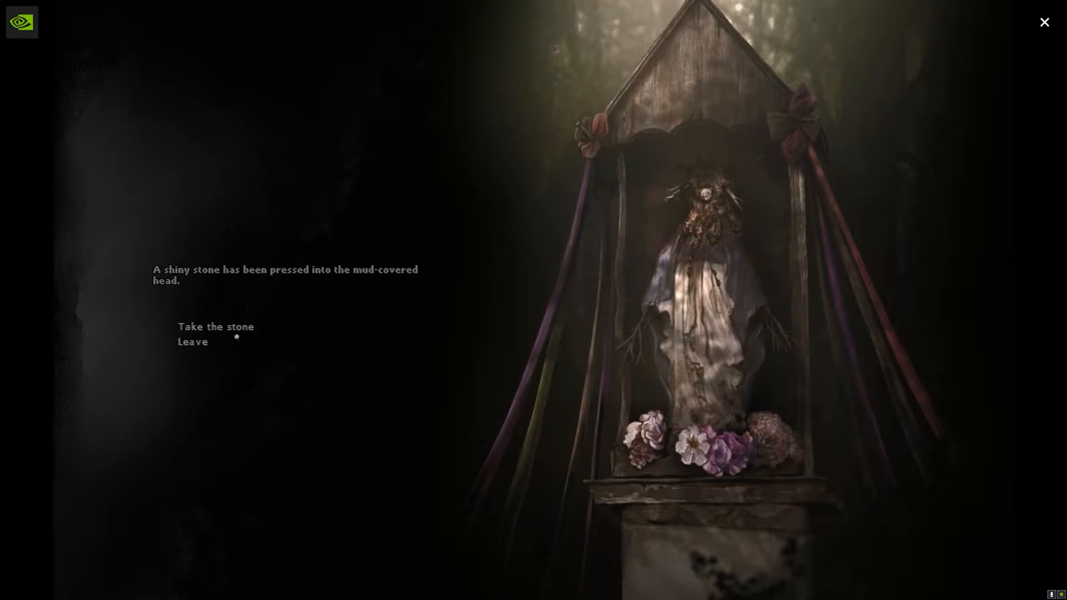
Pick an option for the shiny stone in the shrine's mud-covered head.
click(215, 327)
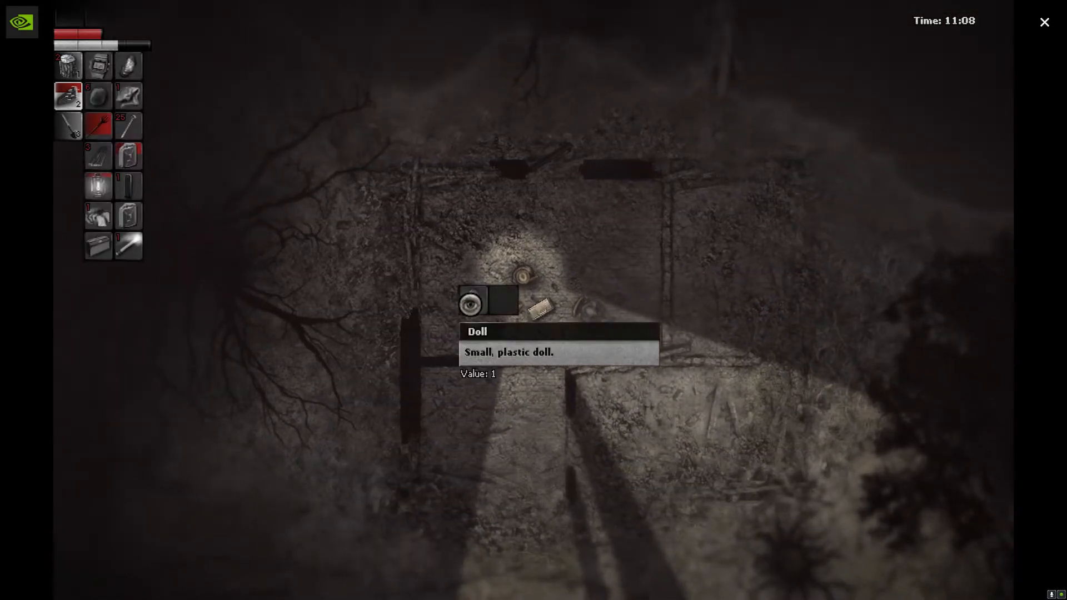
Take the small plastic doll and dismiss its close-up view.
click(472, 303)
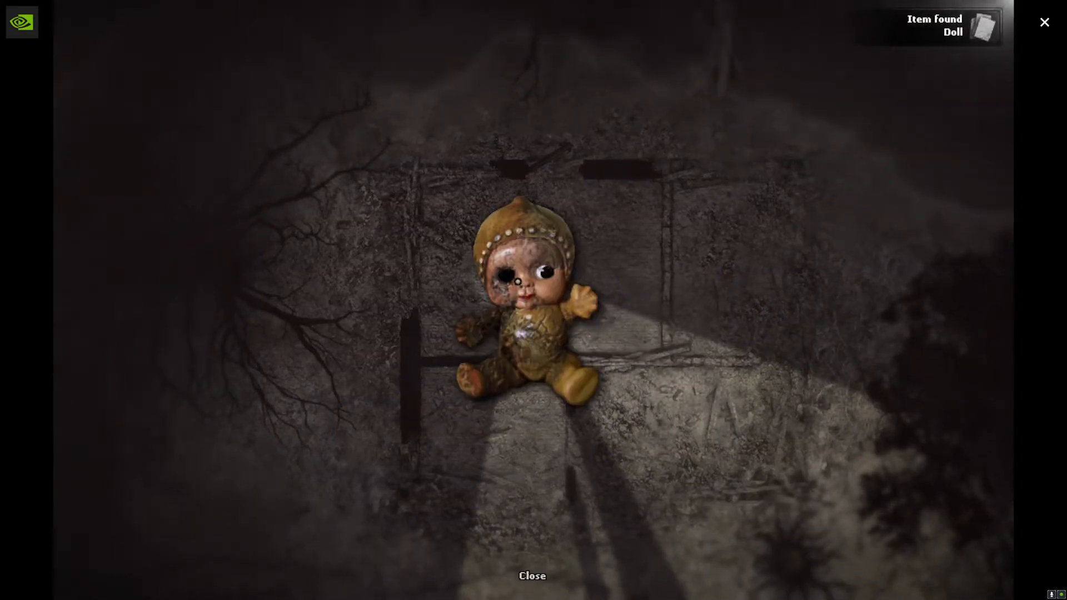
mouse_move(533, 495)
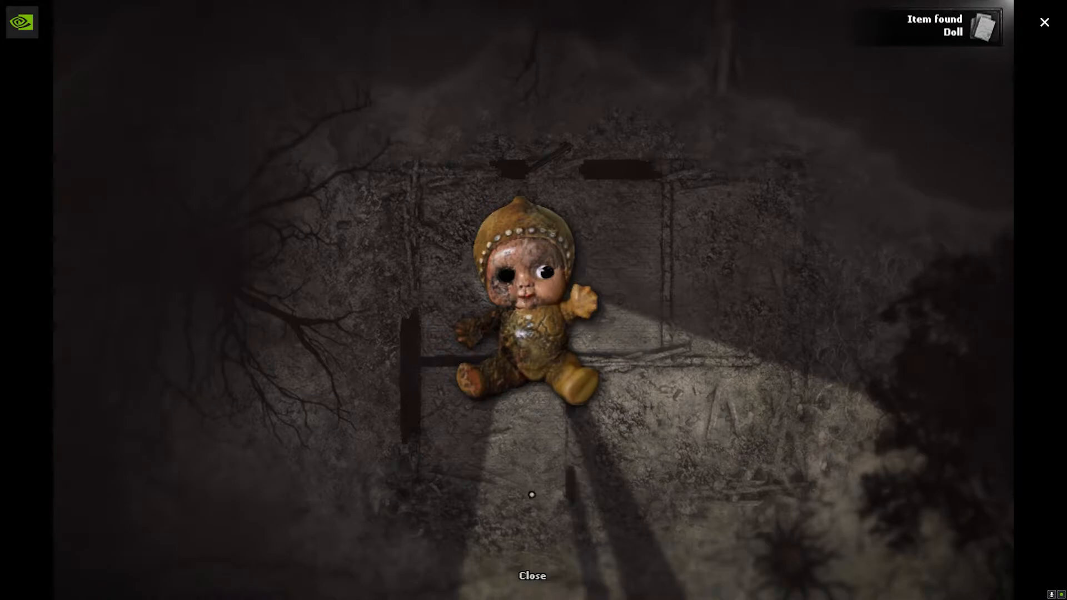
click(532, 575)
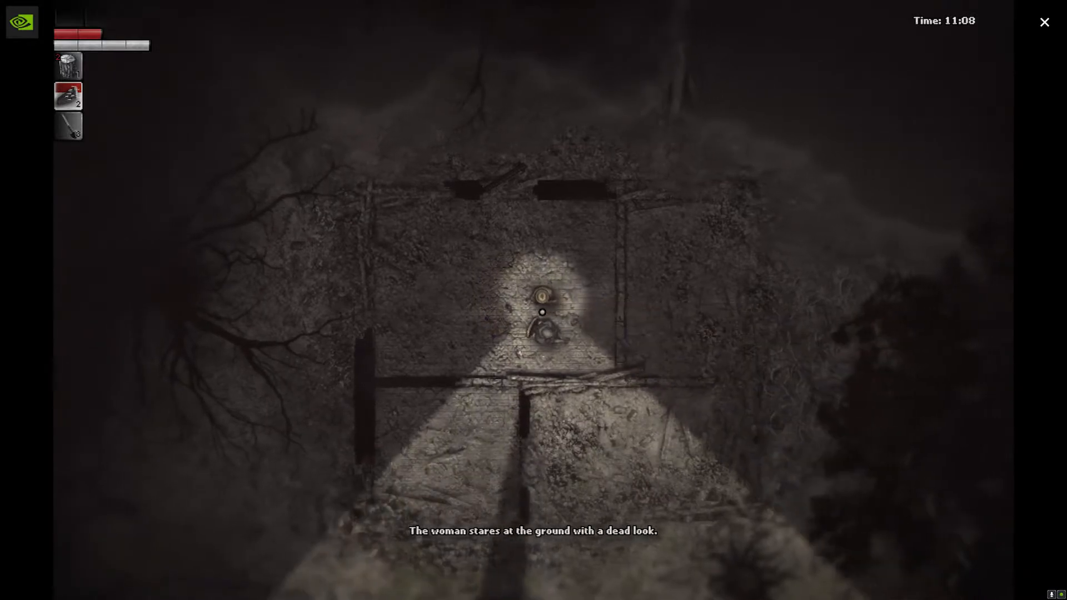
mouse_move(540, 293)
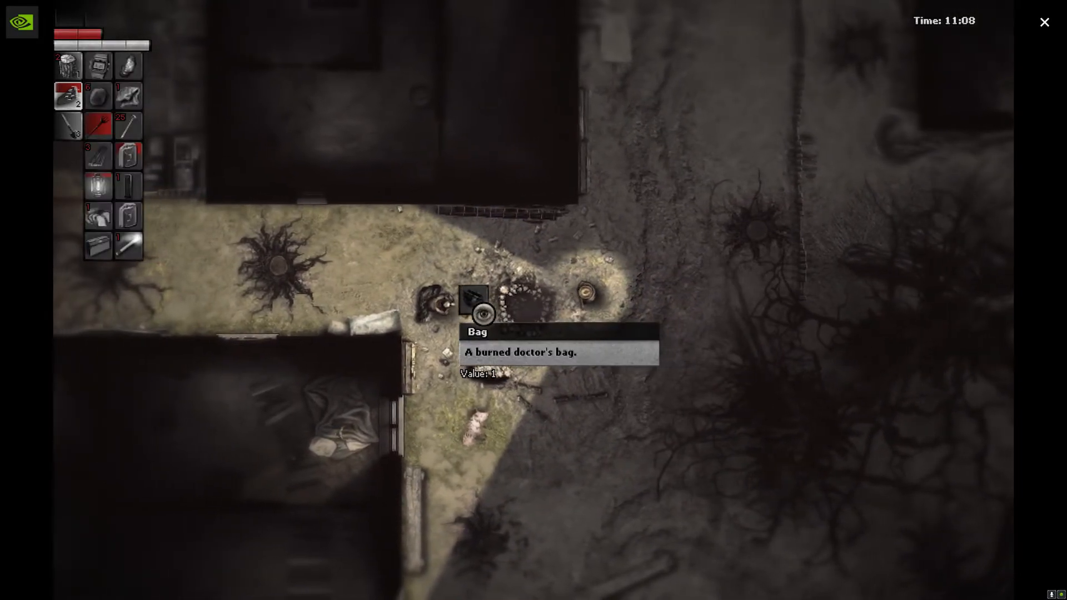
Search the spot to find the burned doctor's bag and close its item view.
click(479, 312)
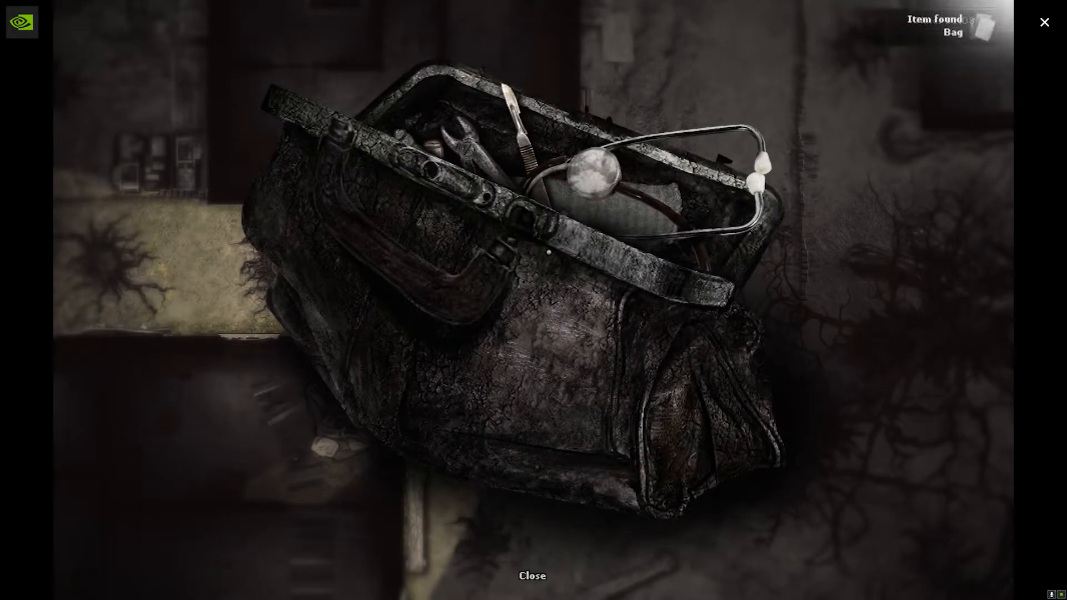
click(531, 576)
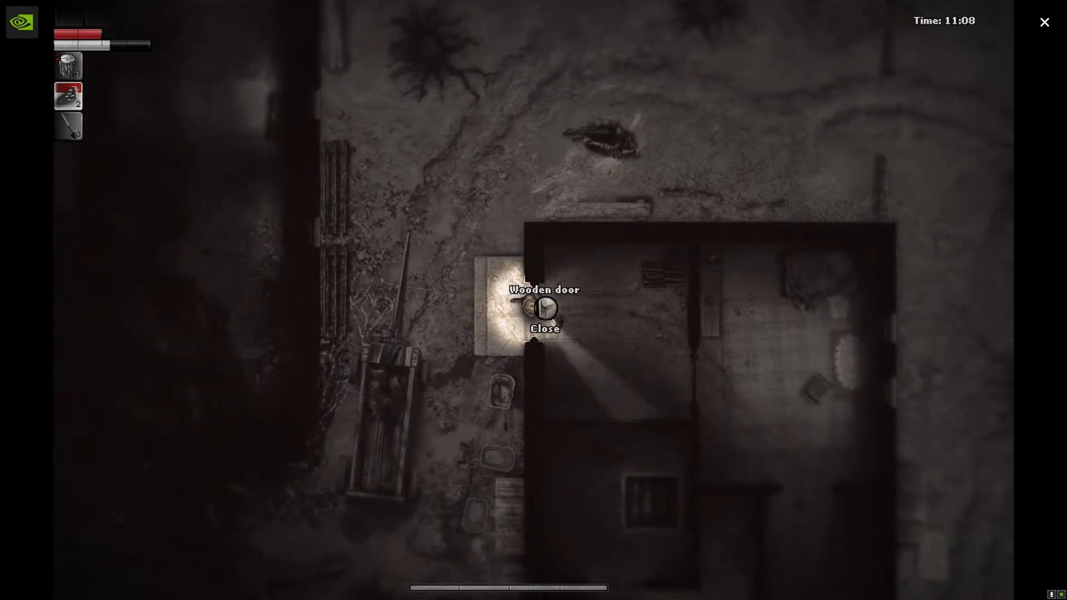
Search the wood logs inside the house and walk through to the next wooden door.
click(545, 329)
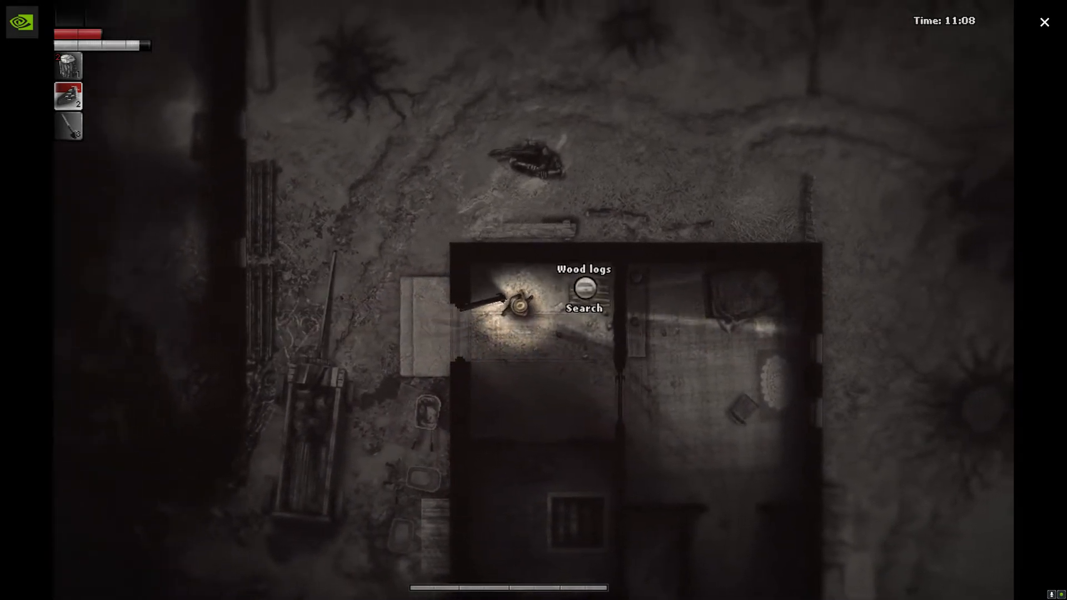
click(584, 293)
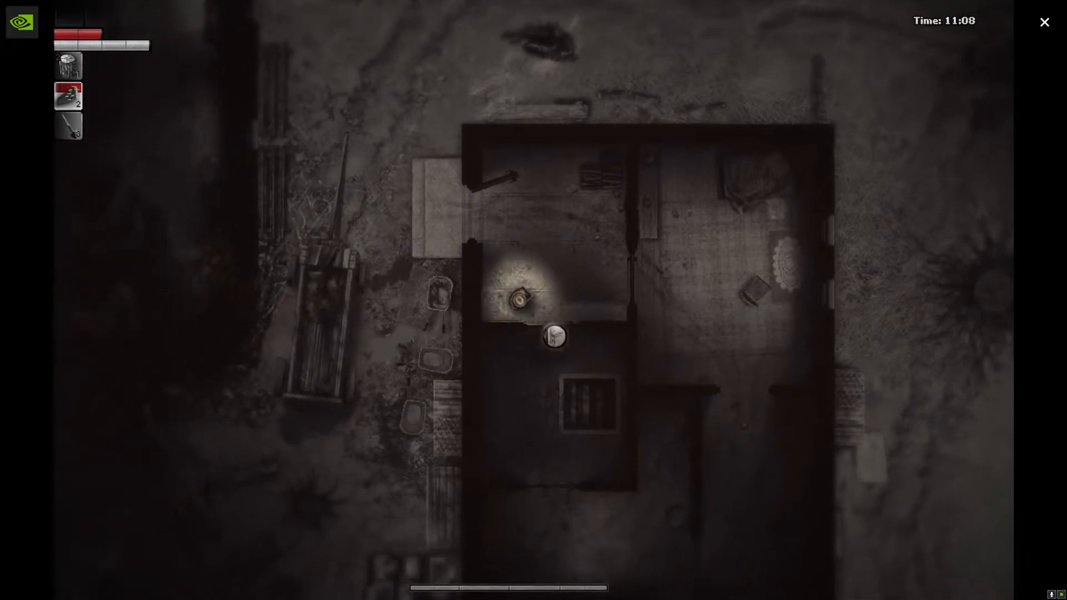
click(549, 312)
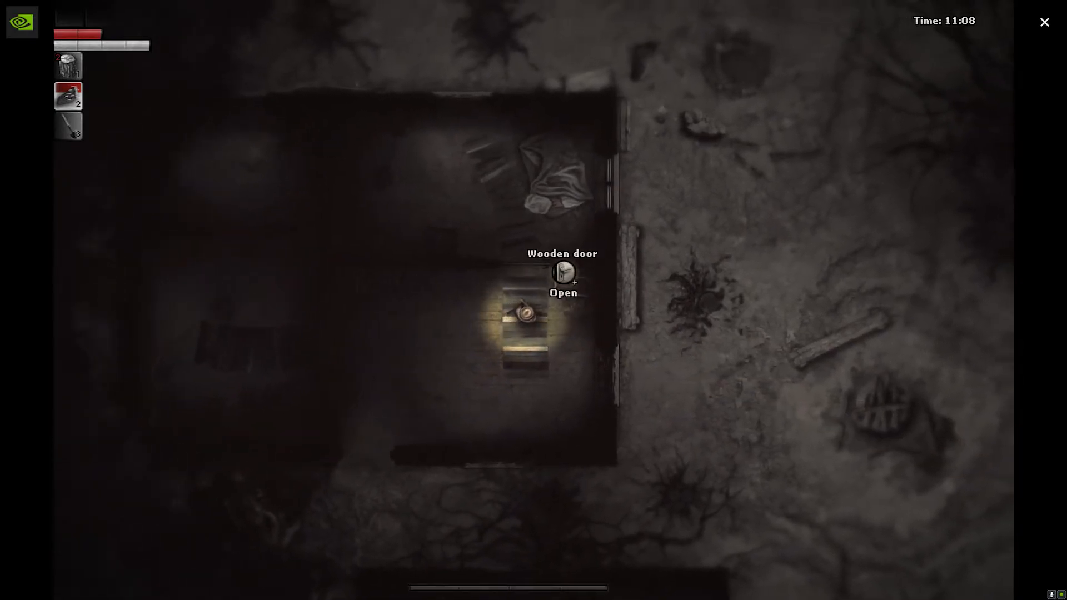
Open the wooden door, walk inside, and search the wardrobe for the note and eggs.
click(564, 272)
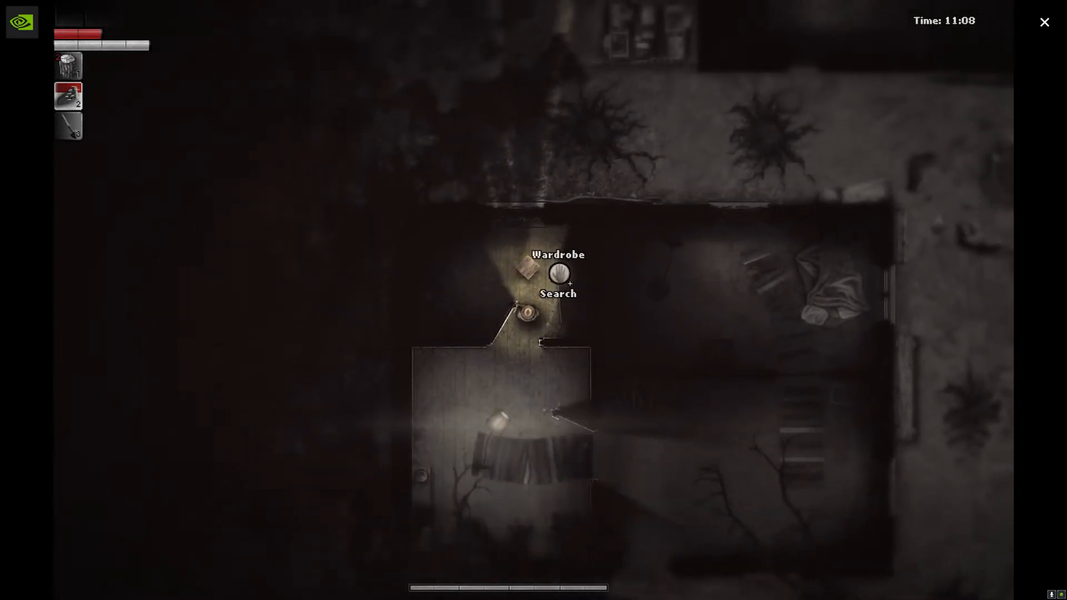
click(558, 276)
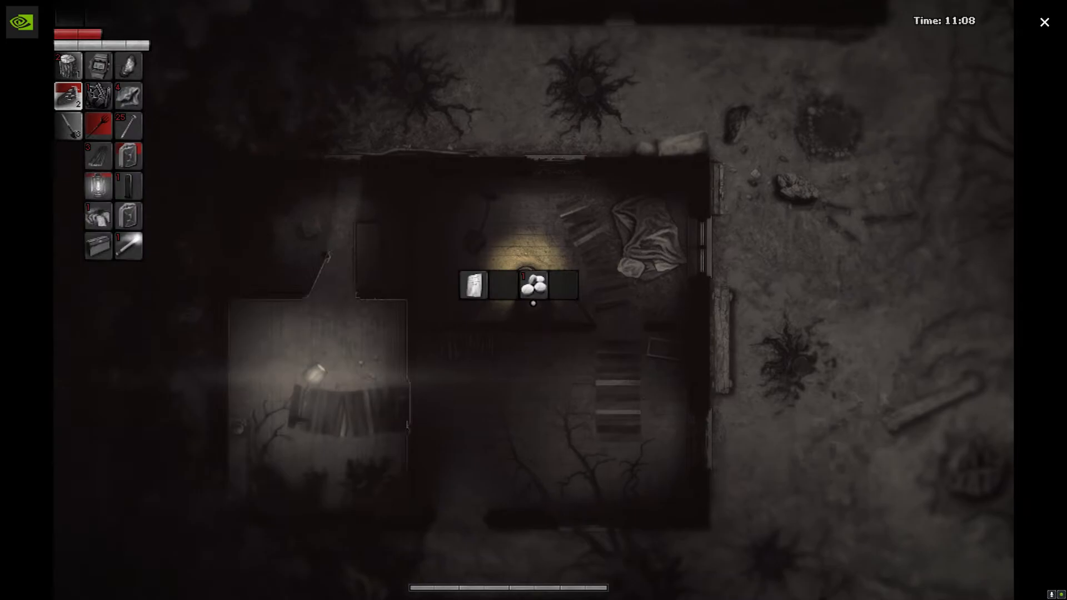
mouse_move(473, 284)
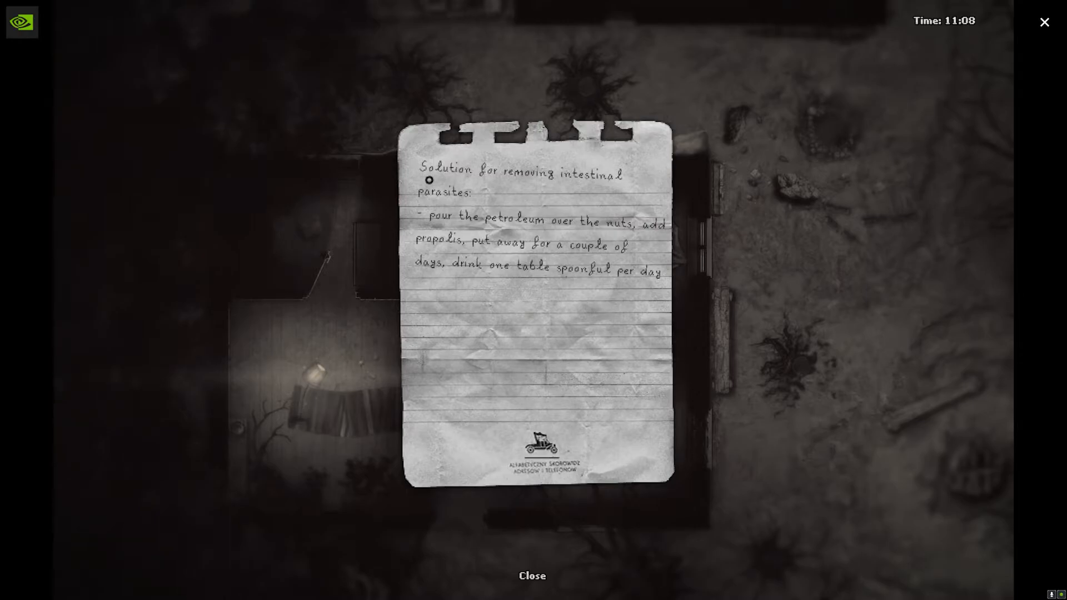
mouse_move(498, 427)
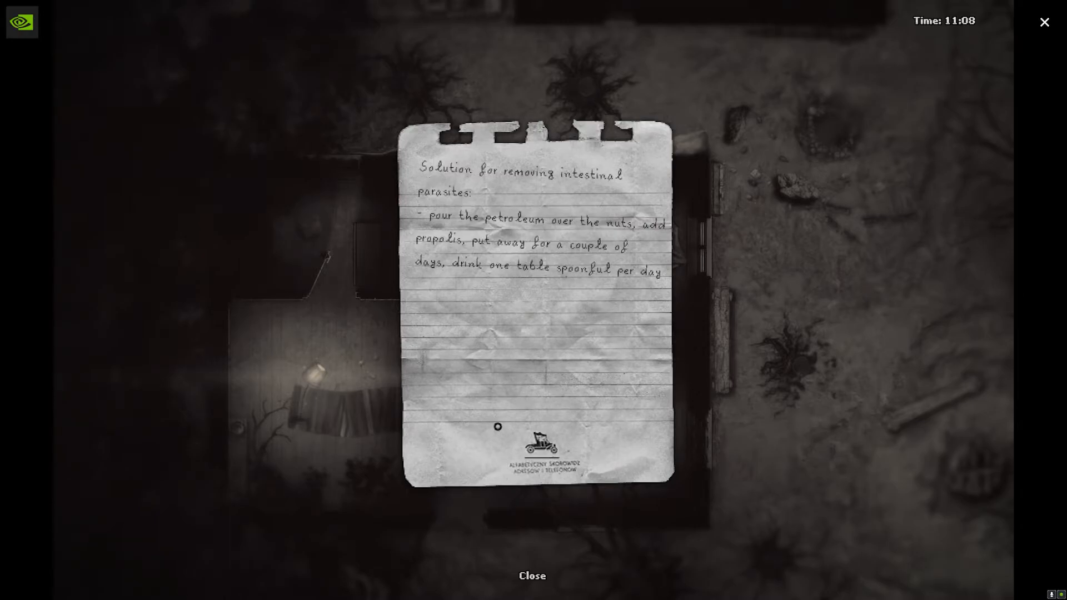
Close the intestinal parasite recipe note after reading it.
click(531, 576)
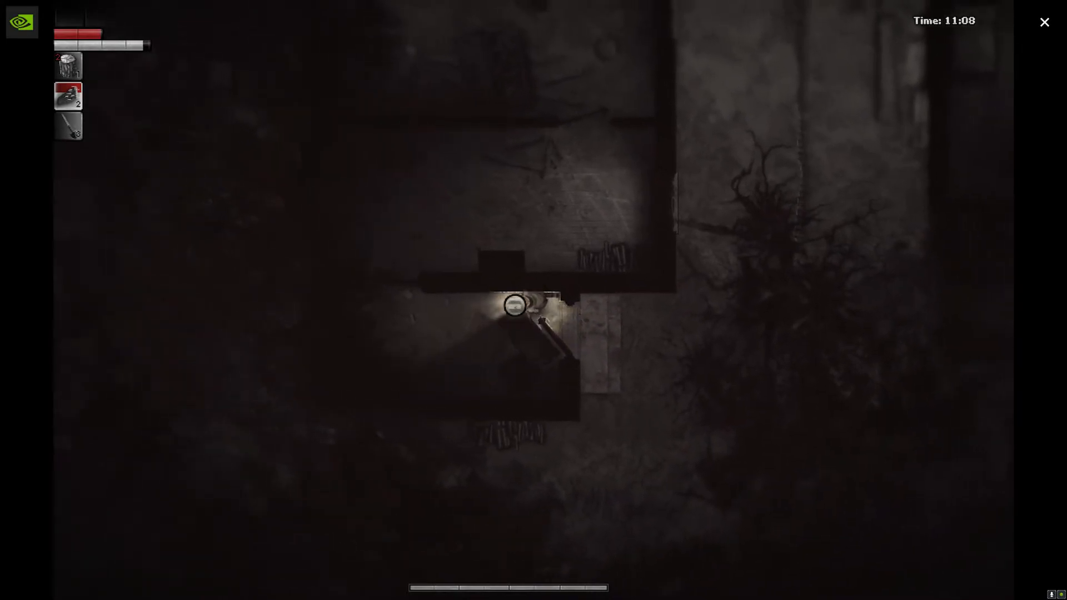
Walk from the wardrobe house into the next dark building.
click(517, 305)
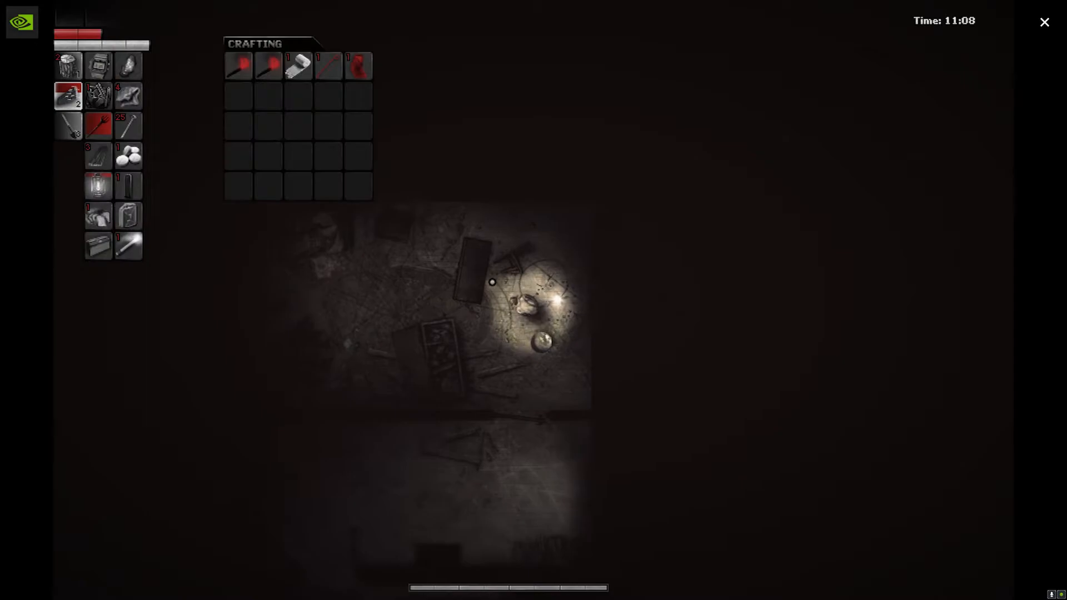
mouse_move(128, 216)
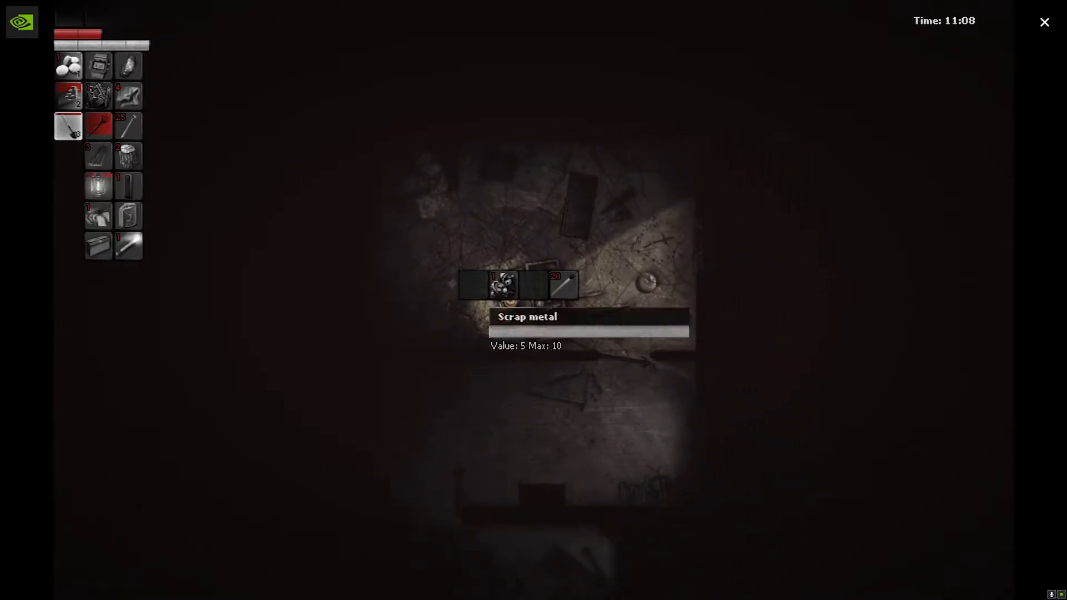
Take the scrap metal from the container, then walk to the large hole.
click(488, 285)
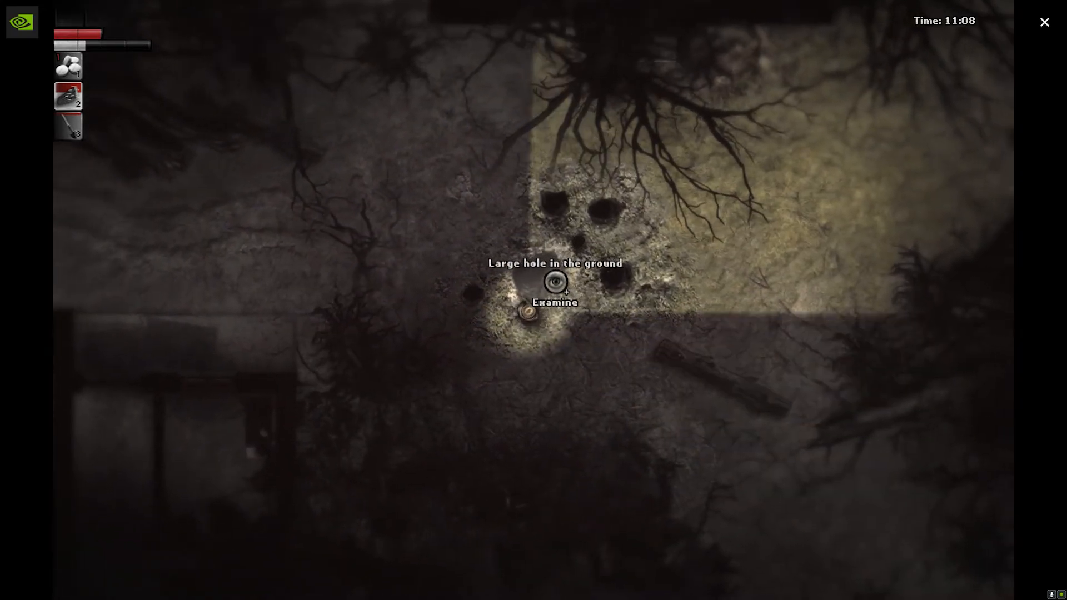
click(555, 282)
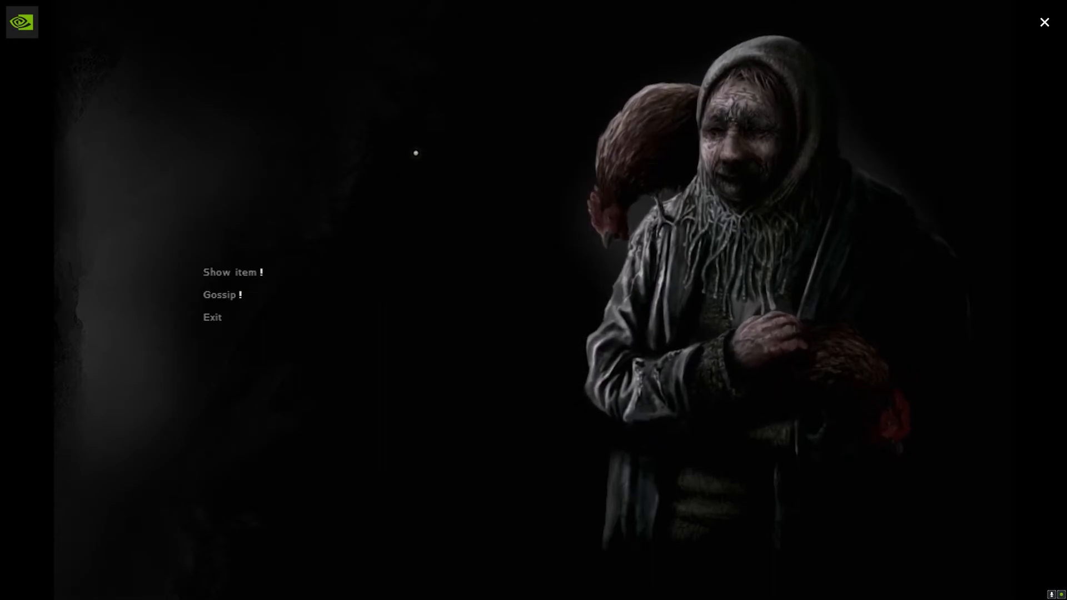
Continue the Chicken Lady's dialogue until the conversation ends.
click(219, 294)
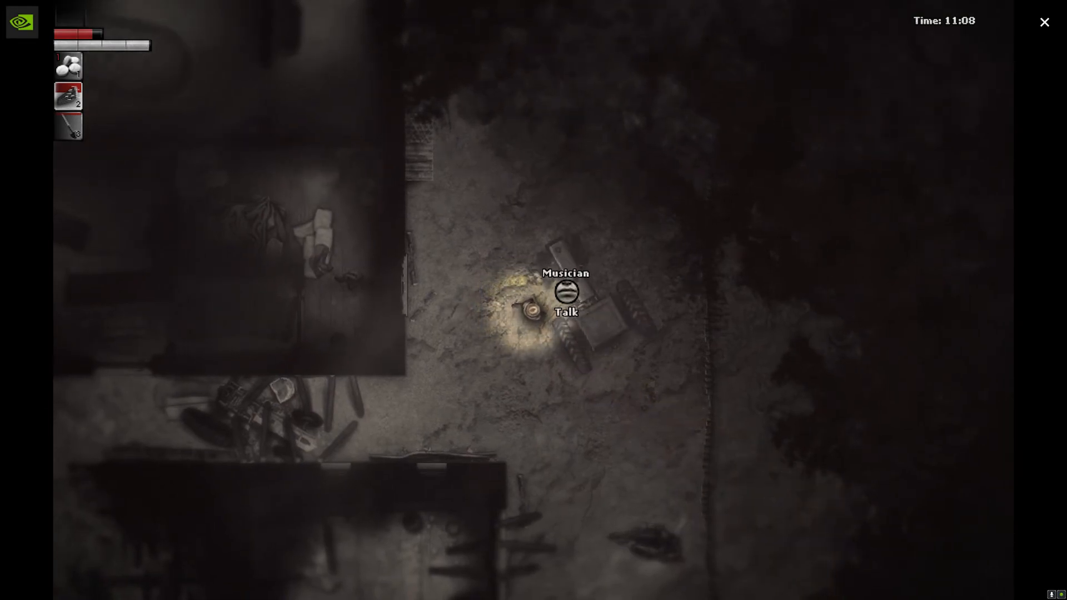
Talk to the hiding Musician and show him an item from the inventory.
click(566, 313)
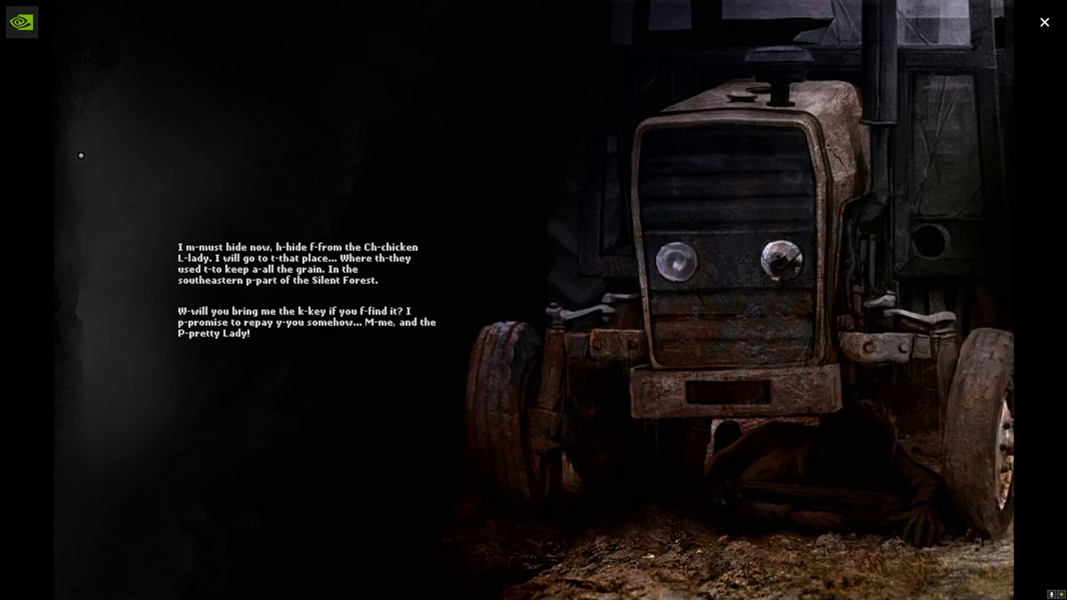
mouse_move(78, 143)
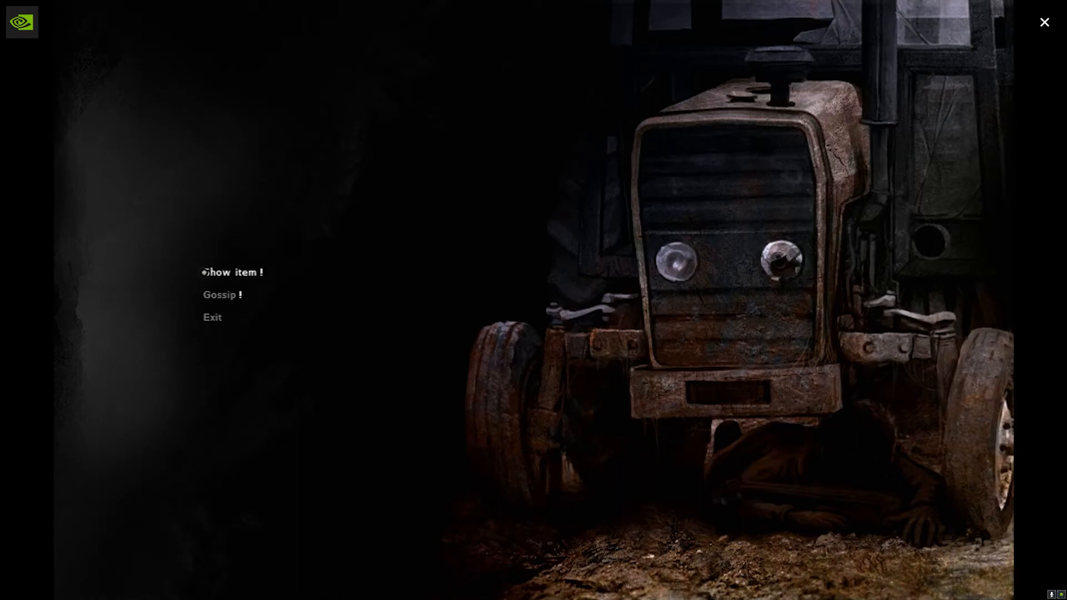
click(232, 272)
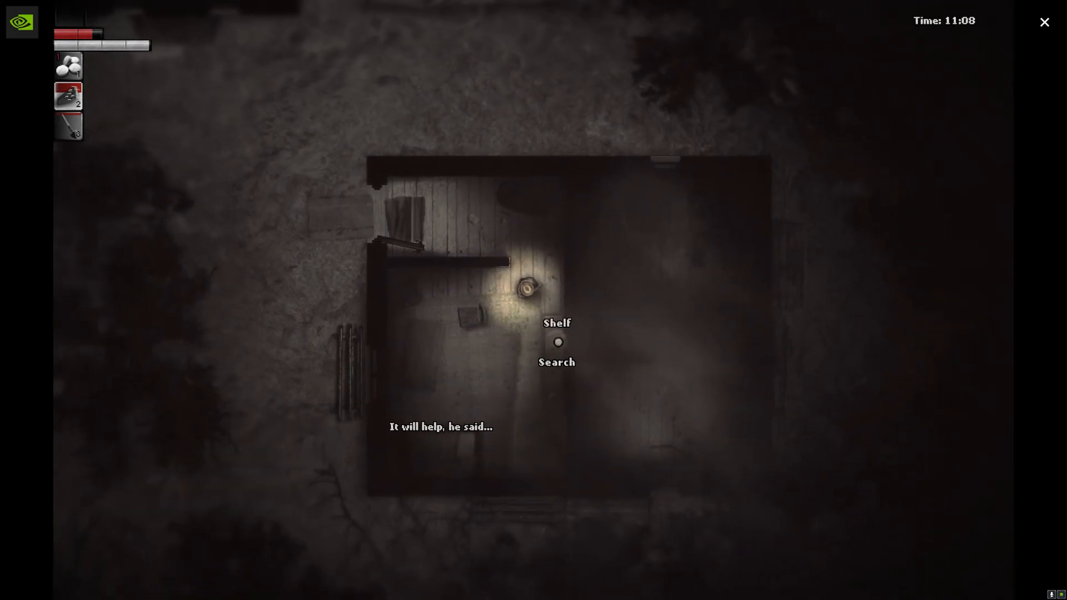
Search the shelf inside the small wooden house.
click(557, 361)
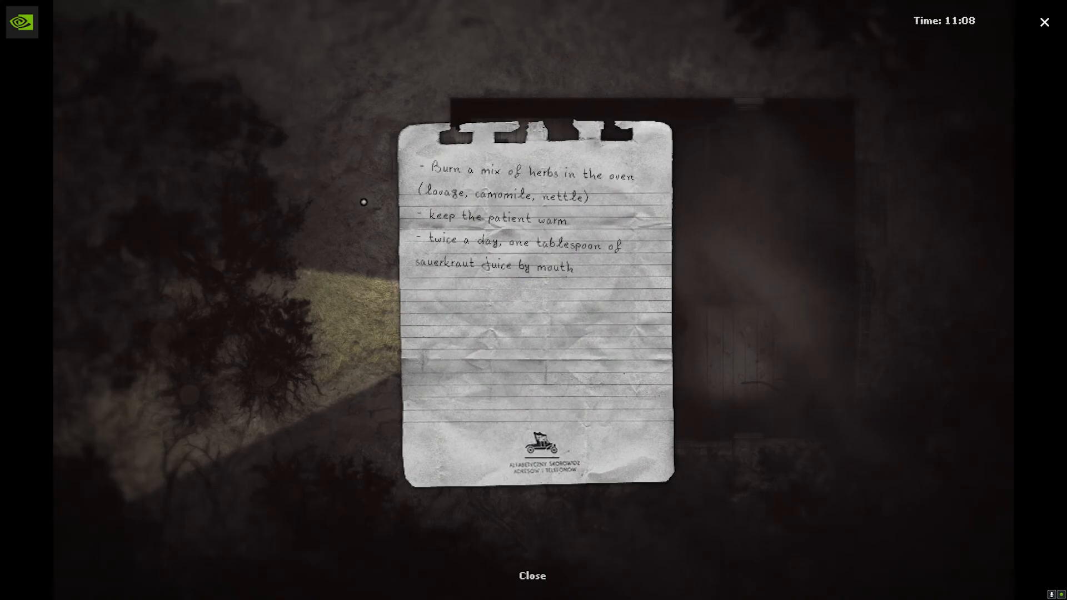
mouse_move(467, 205)
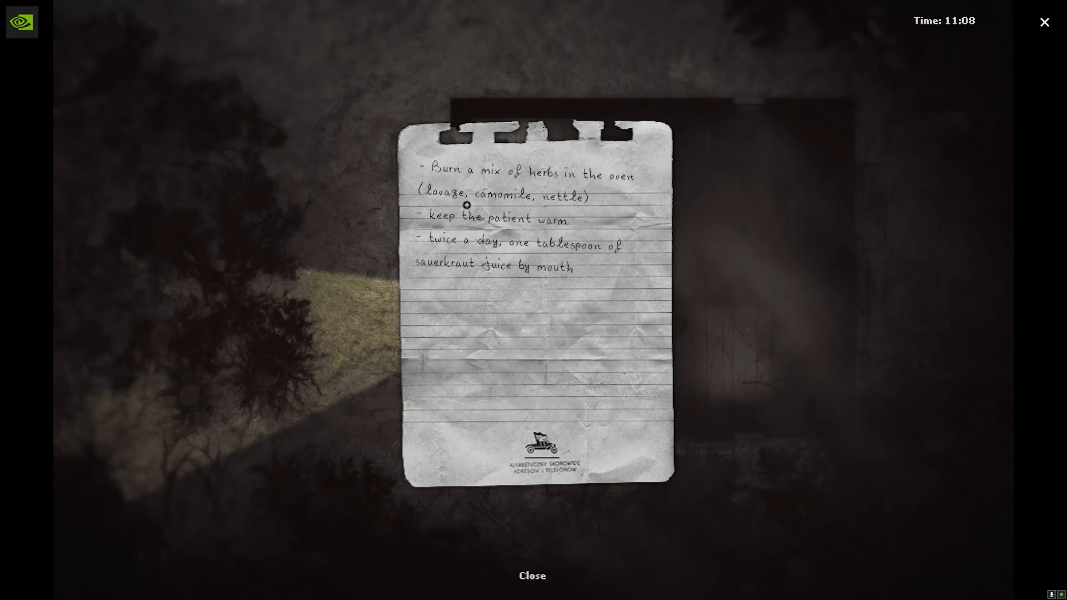
mouse_move(349, 223)
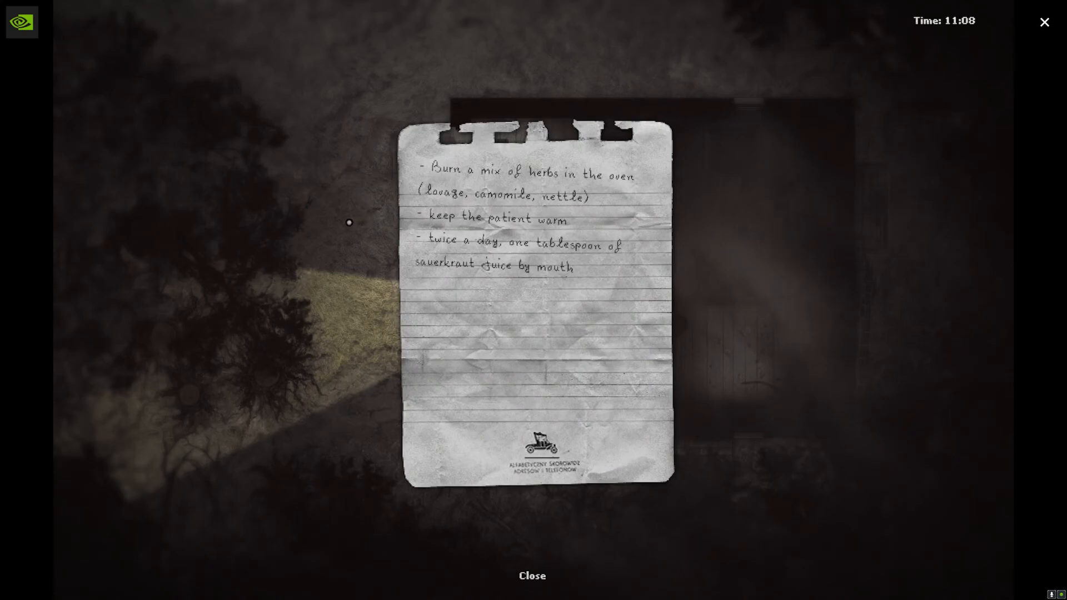
Close the note about burning herbs and sauerkraut juice for the patient.
click(532, 576)
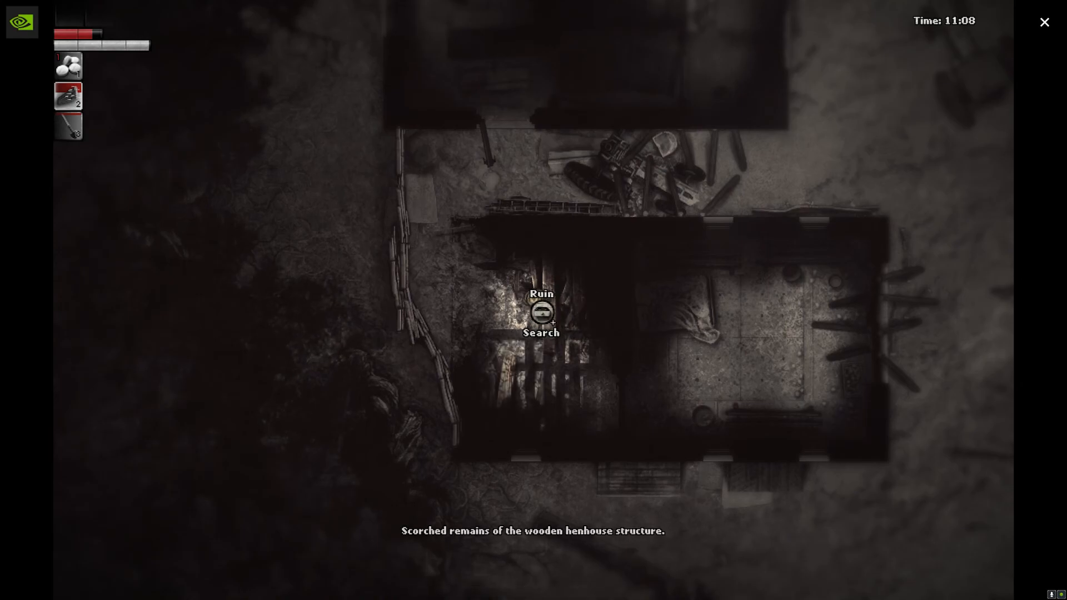
Search the scorched remains of the wooden henhouse.
click(541, 333)
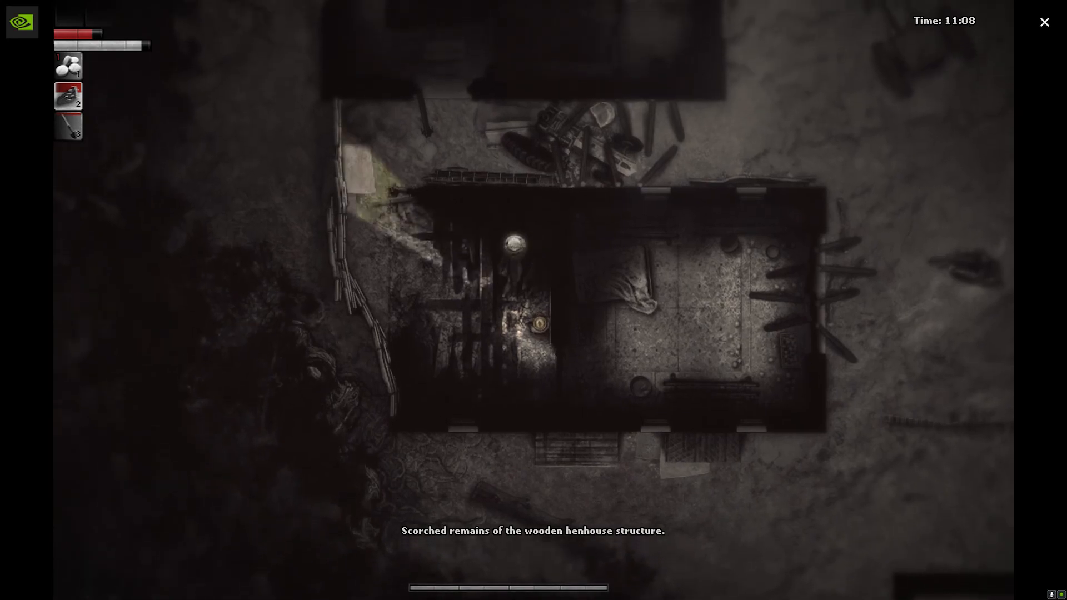